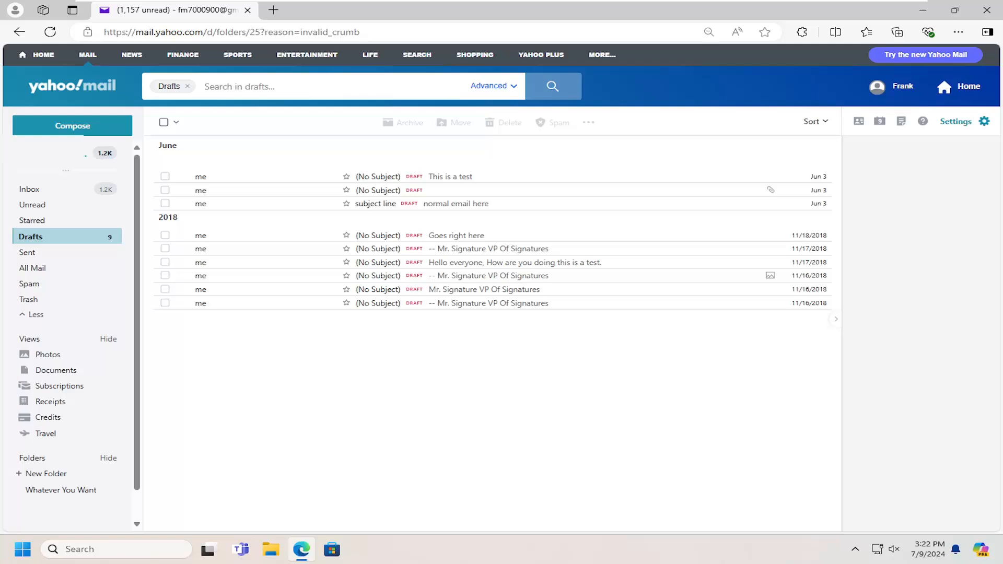
pyautogui.moveTo(955, 145)
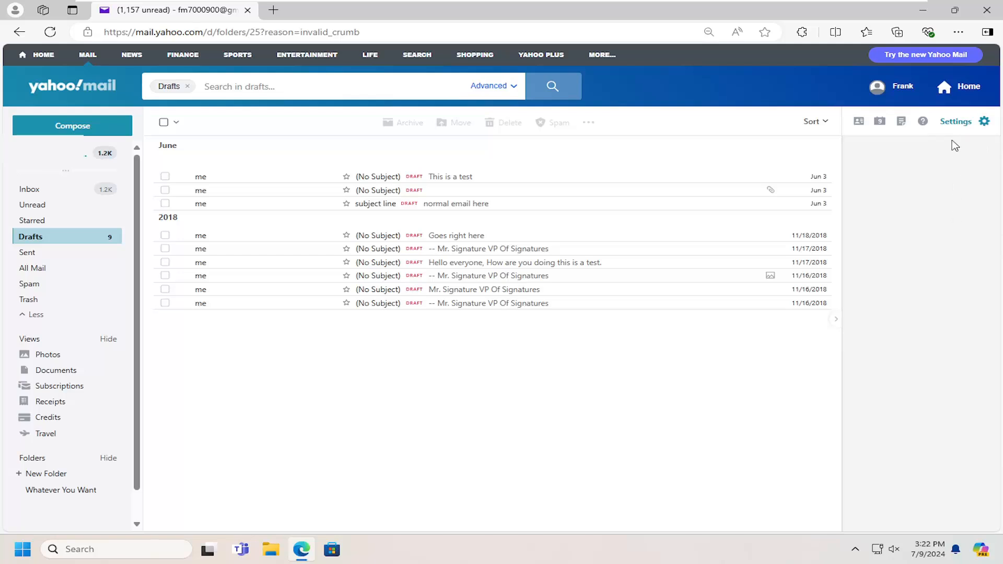
# - From Mailboxes settings, open the help article 'Change your account name and nickname on Yahoo'
pyautogui.click(984, 122)
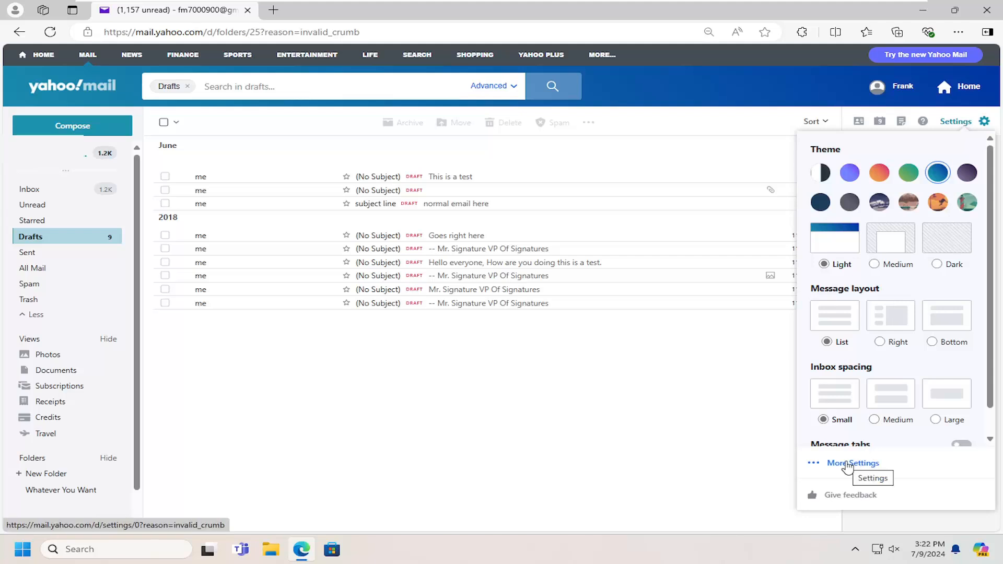
pyautogui.click(852, 462)
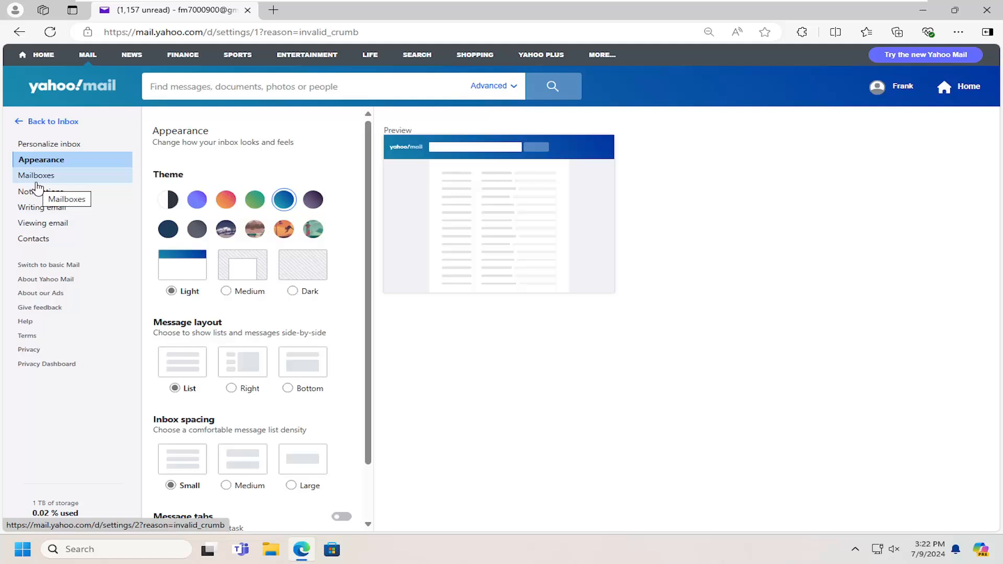
pyautogui.click(36, 176)
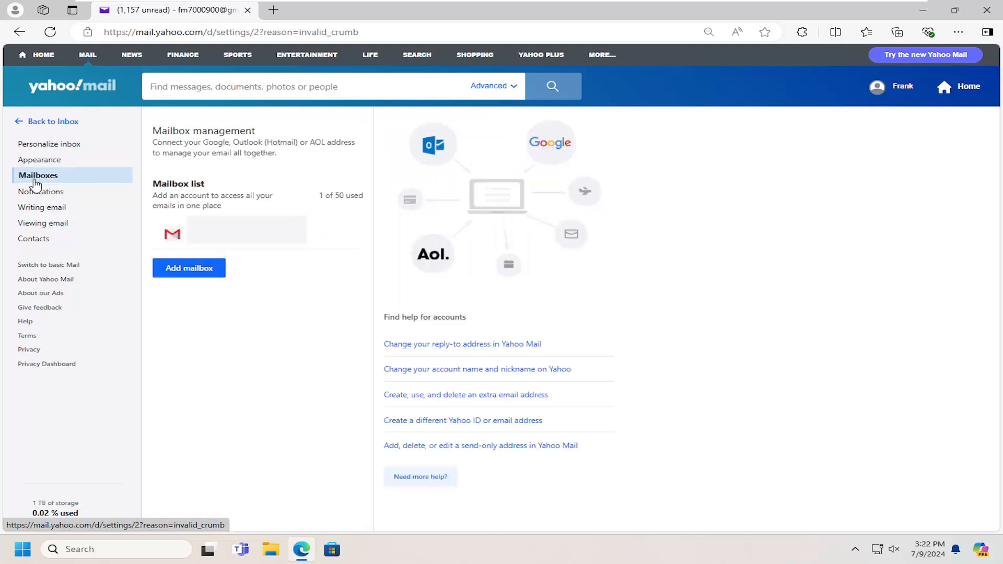
pyautogui.moveTo(377, 437)
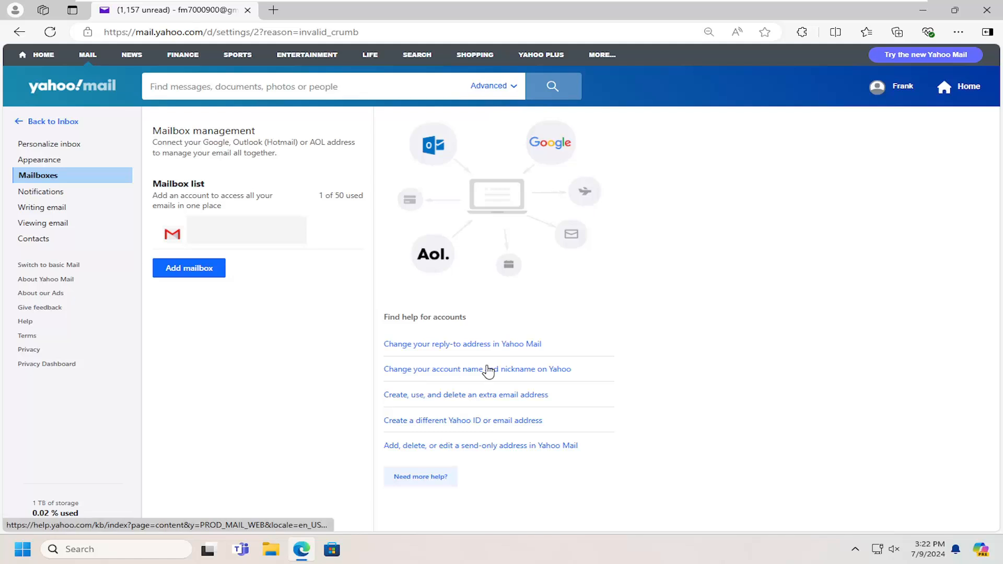
pyautogui.click(476, 370)
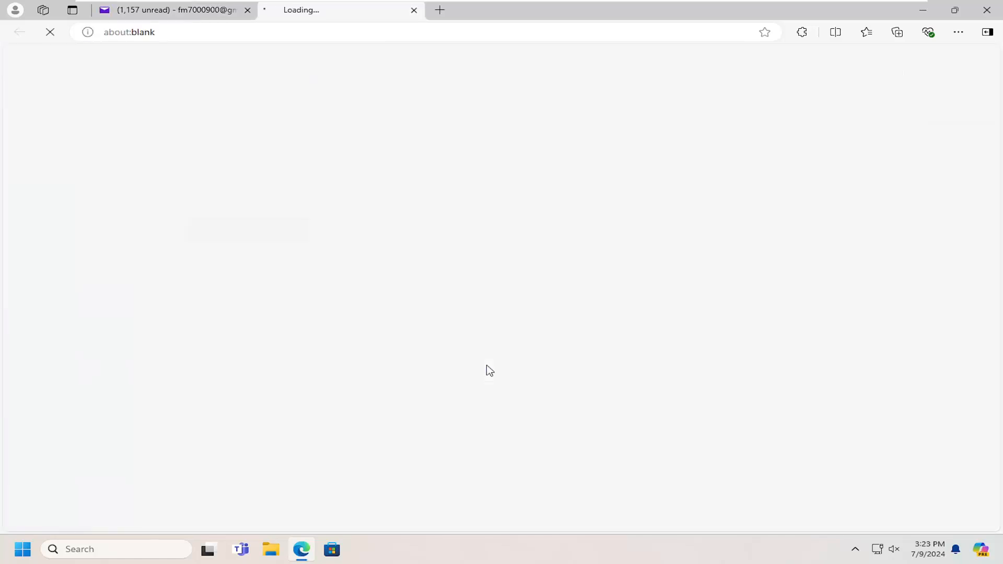
pyautogui.moveTo(448, 360)
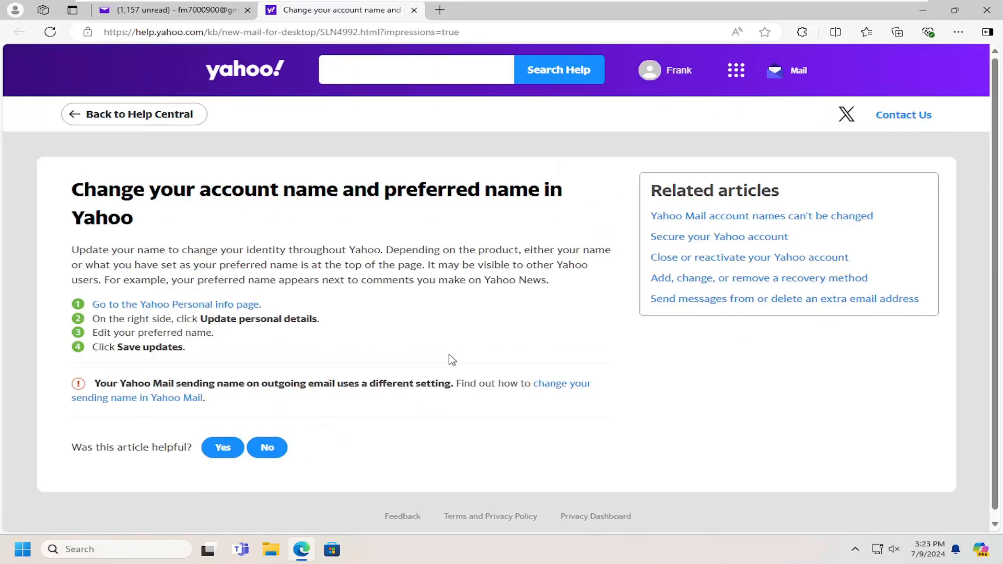
pyautogui.moveTo(136, 313)
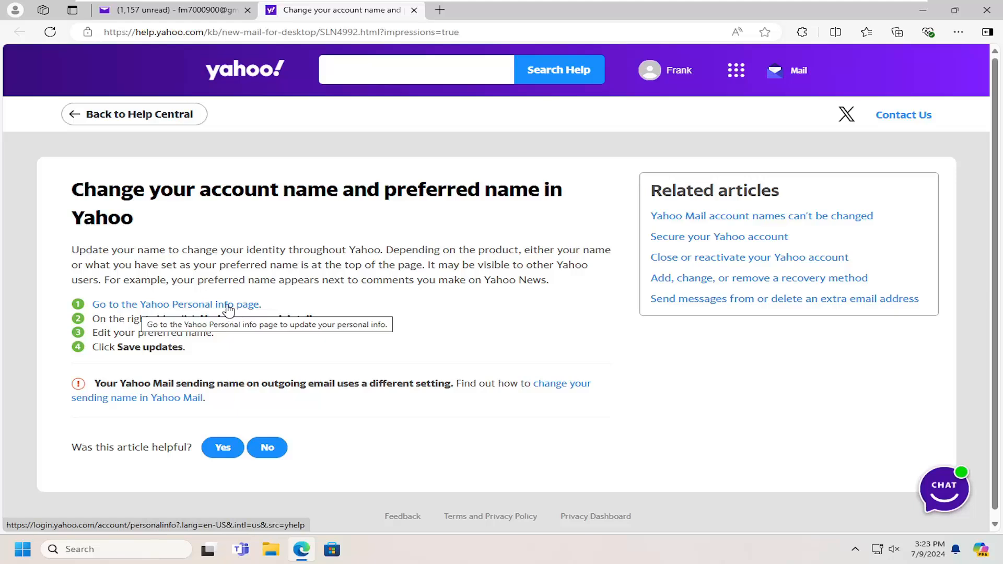
# - Follow the 'Go to the Yahoo Personal info page' link in the help article
pyautogui.click(170, 304)
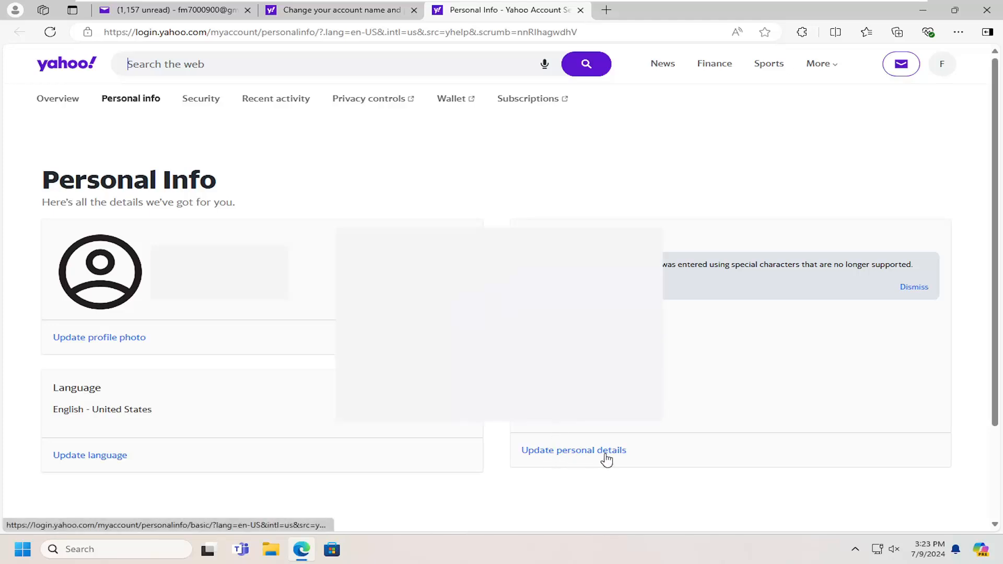
# - Edit the name under 'Update personal details' and save the updates
pyautogui.click(573, 450)
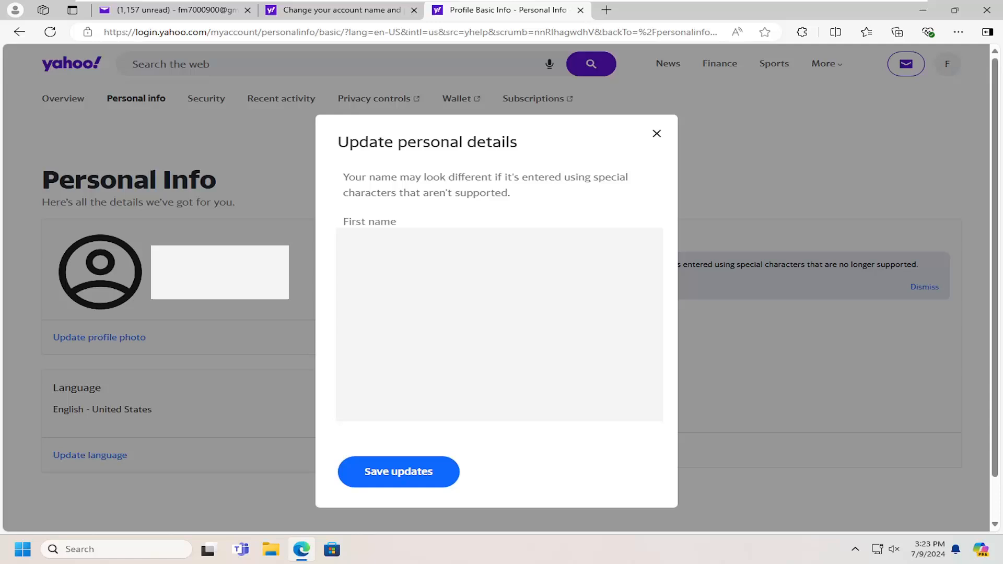
pyautogui.moveTo(580, 459)
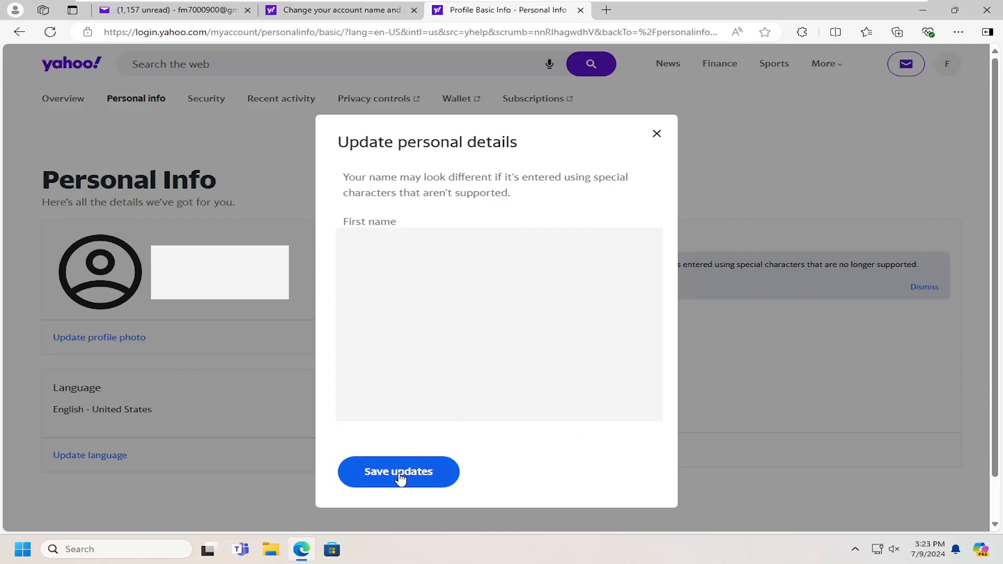
pyautogui.click(397, 471)
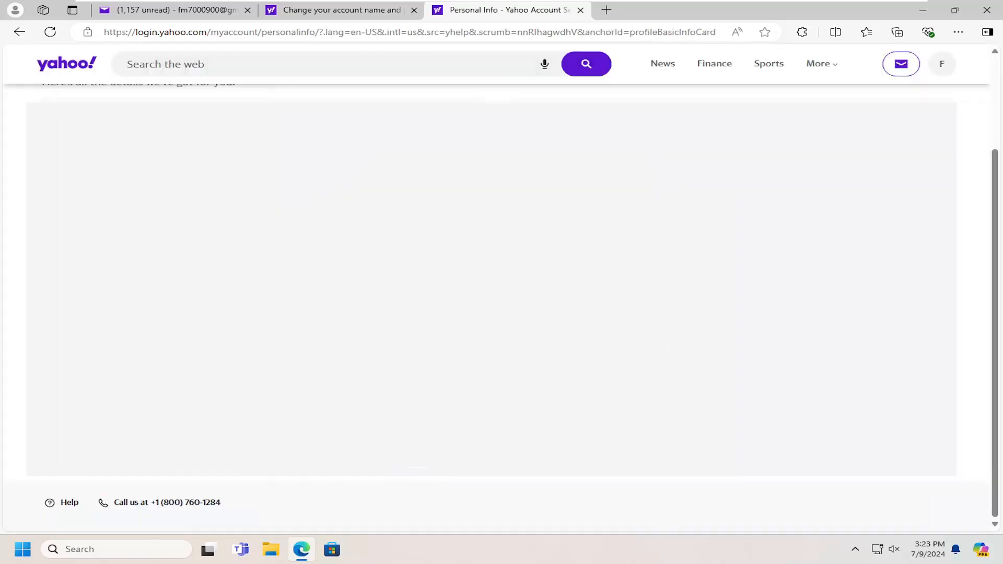